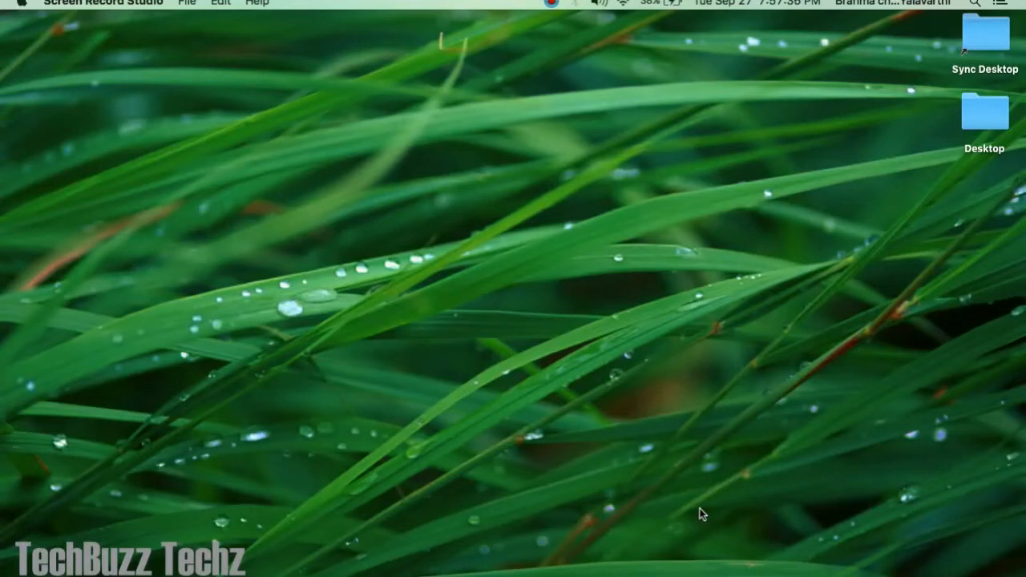
pyautogui.moveTo(692, 518)
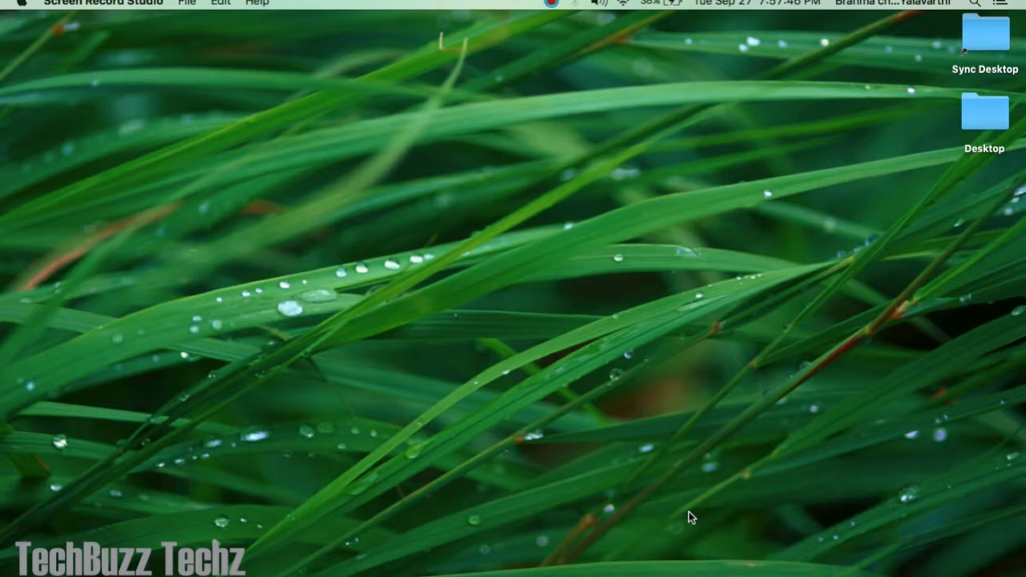
# Step: In the Google song's Get Info options, enable a 0:30 stop time
pyautogui.click(562, 561)
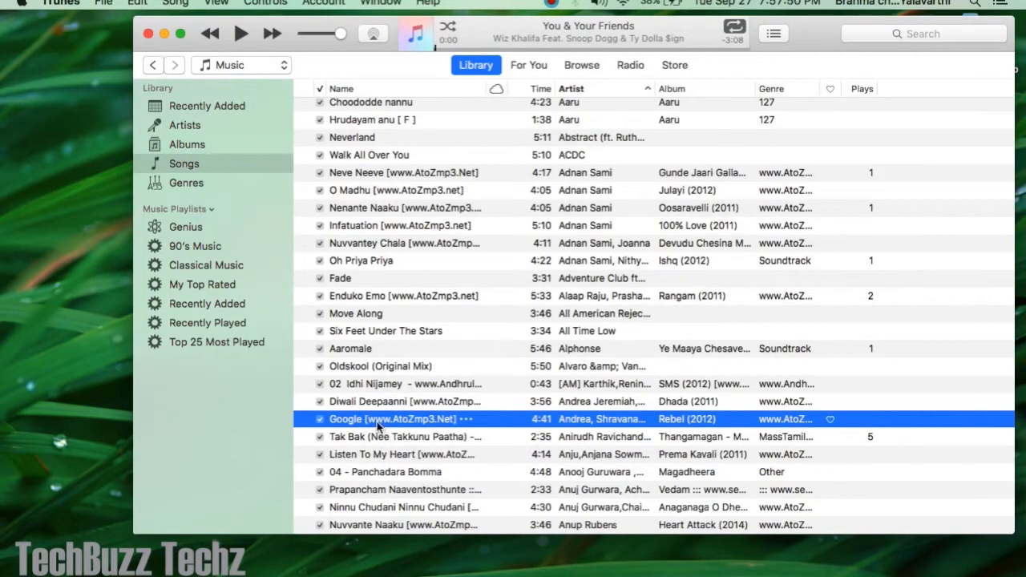
pyautogui.rightClick(393, 418)
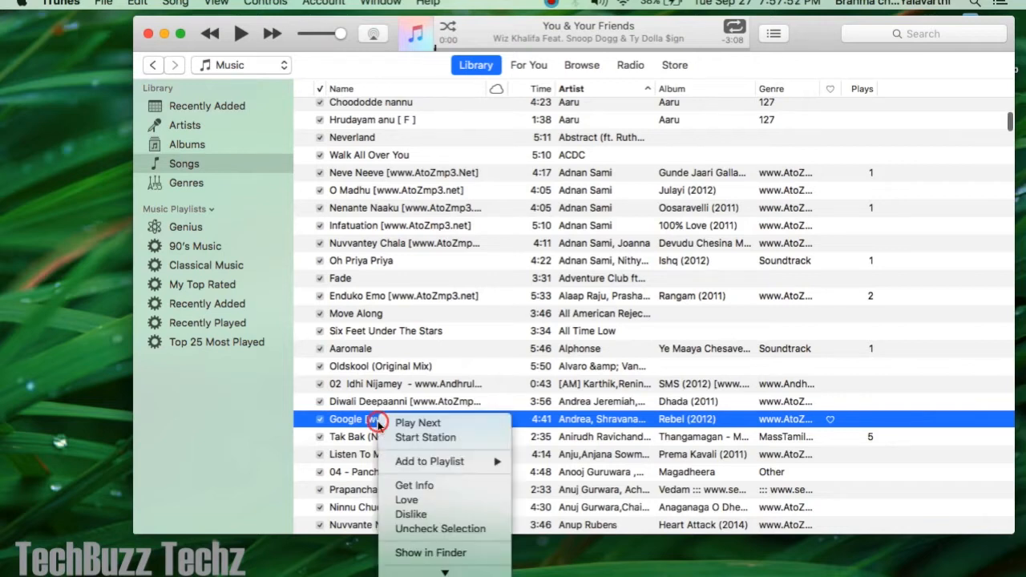
pyautogui.moveTo(414, 486)
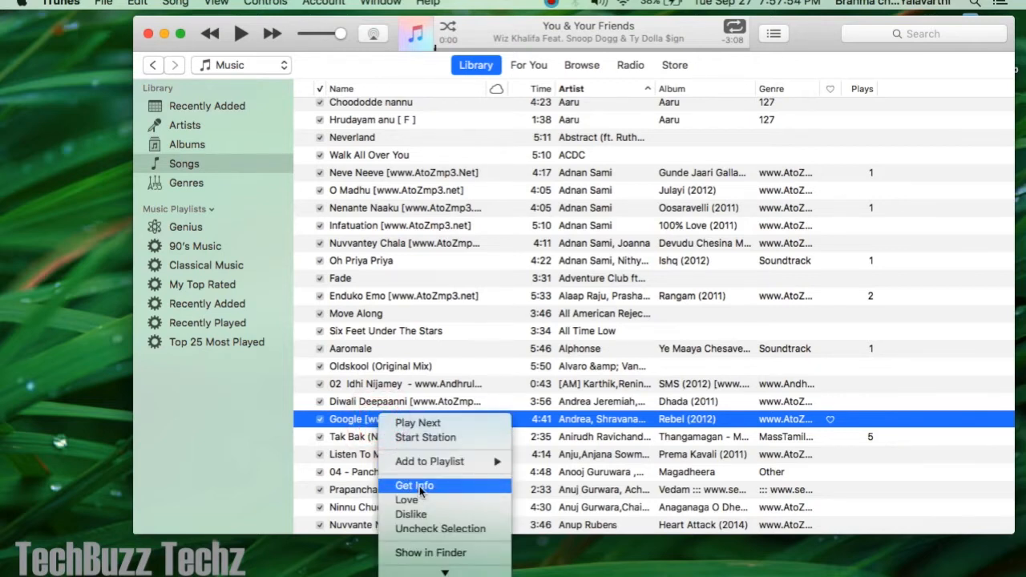
pyautogui.click(415, 486)
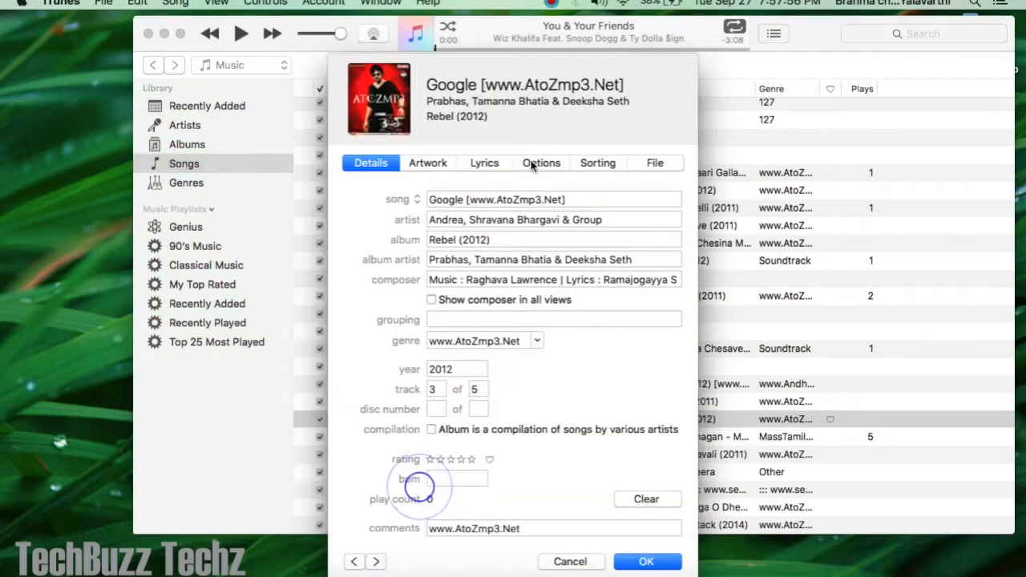
pyautogui.click(541, 163)
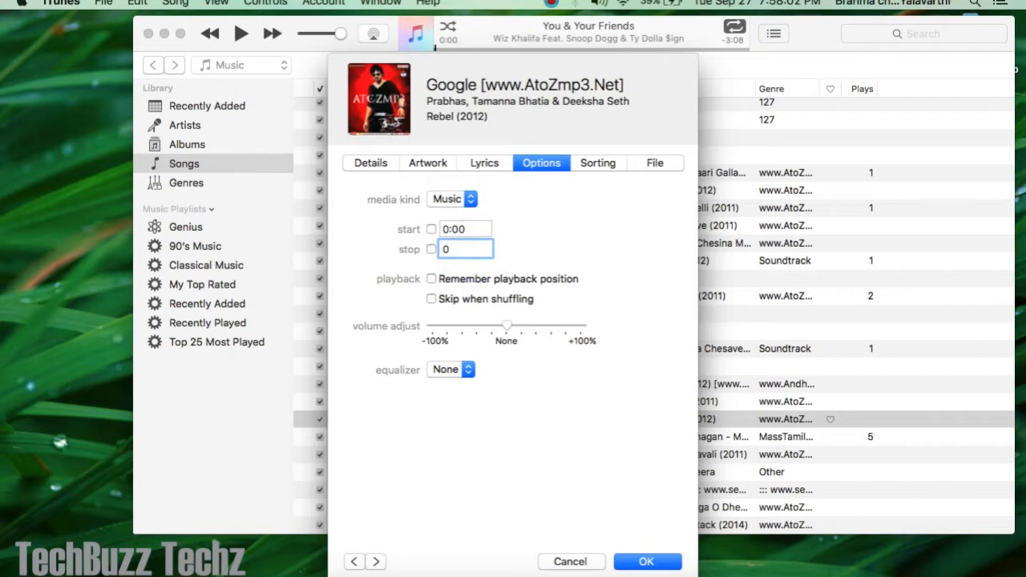
pyautogui.write('0:30')
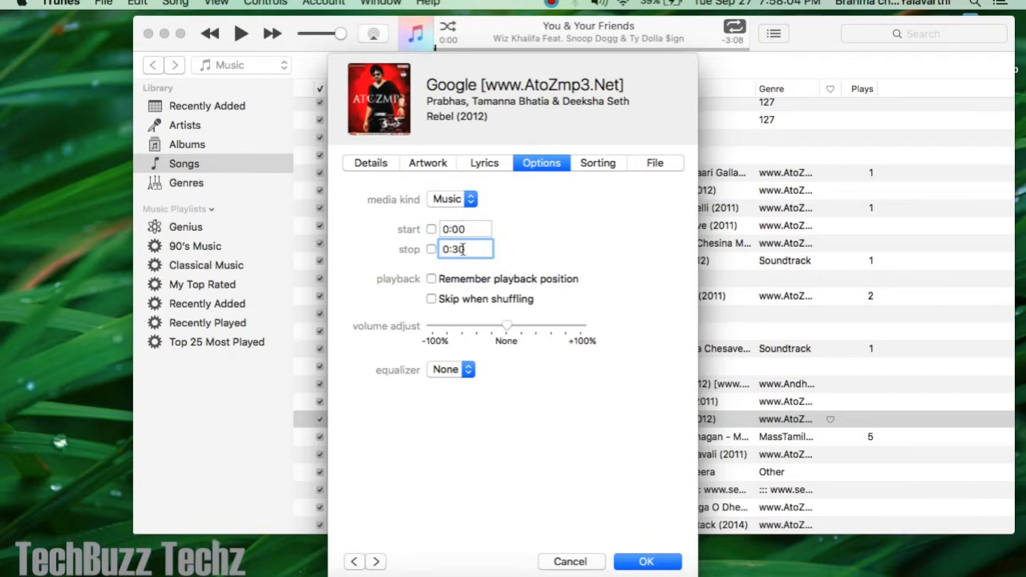
pyautogui.click(431, 250)
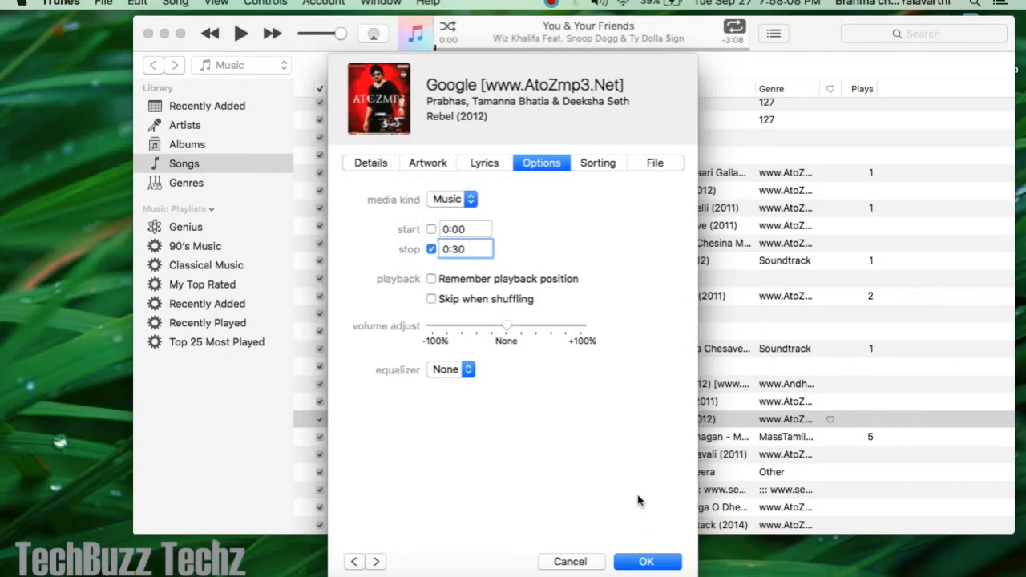
pyautogui.click(465, 249)
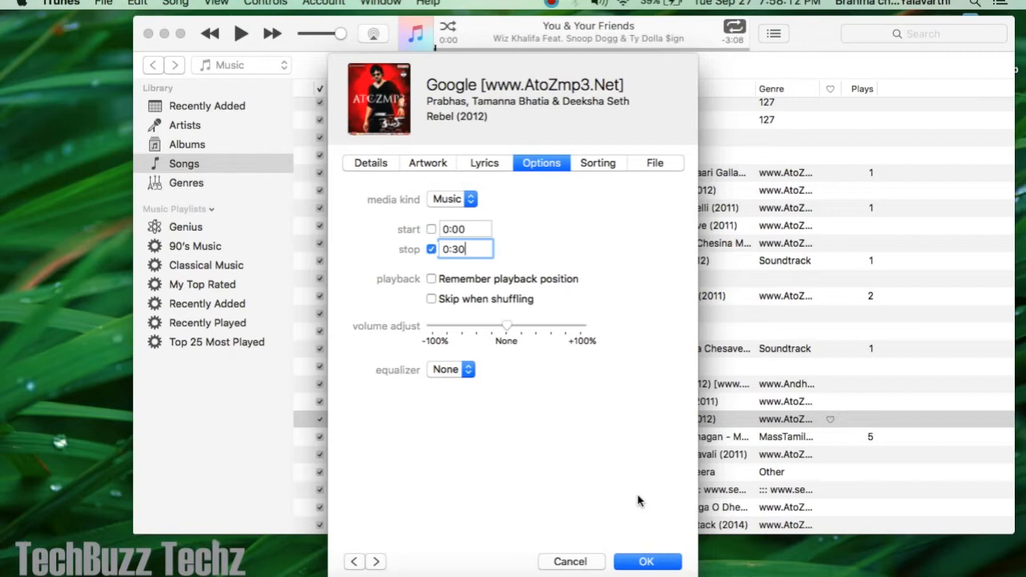
pyautogui.click(647, 561)
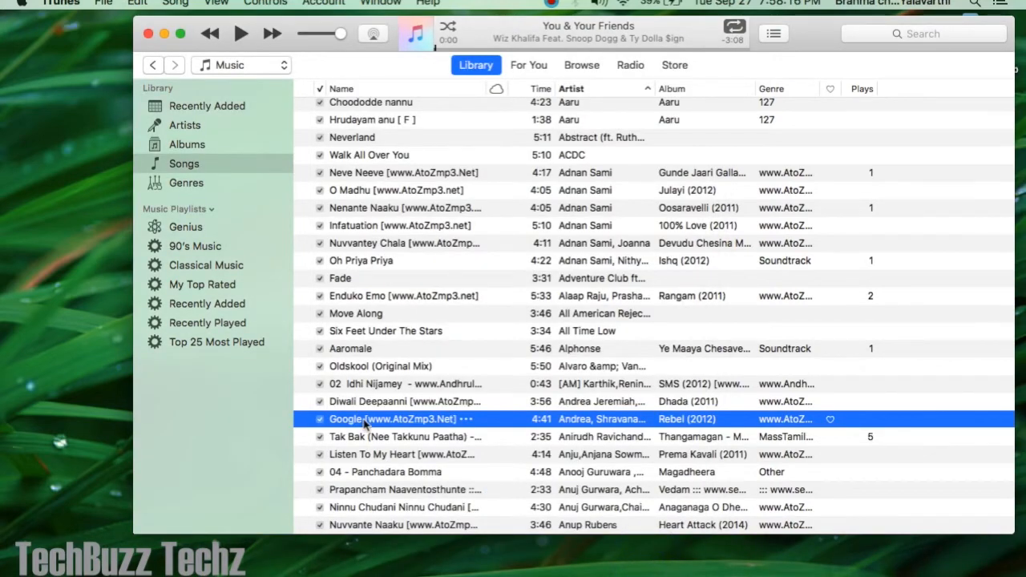
# Step: Create an AAC version of the trimmed Google song from the File menu
pyautogui.click(104, 4)
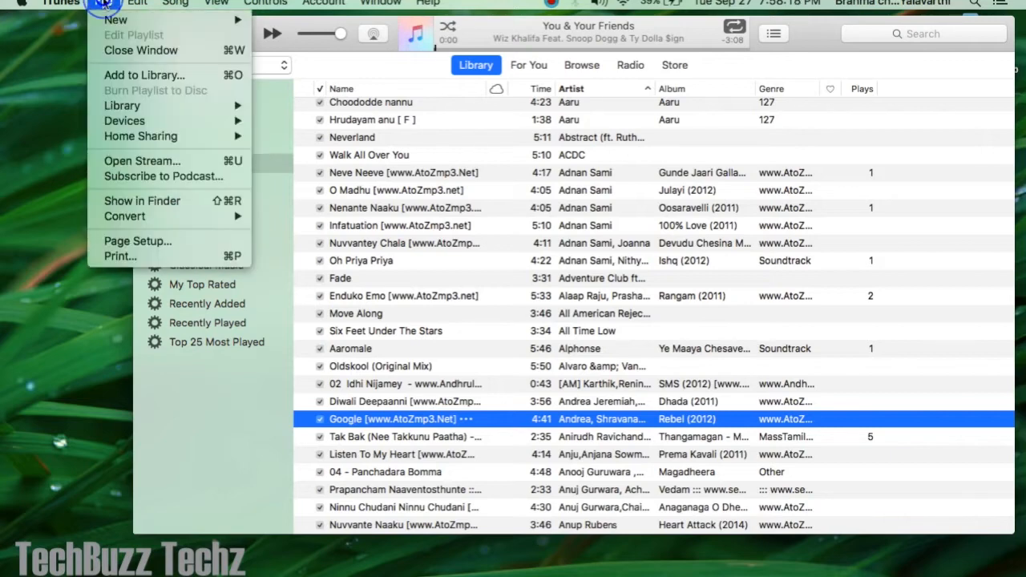
pyautogui.moveTo(125, 216)
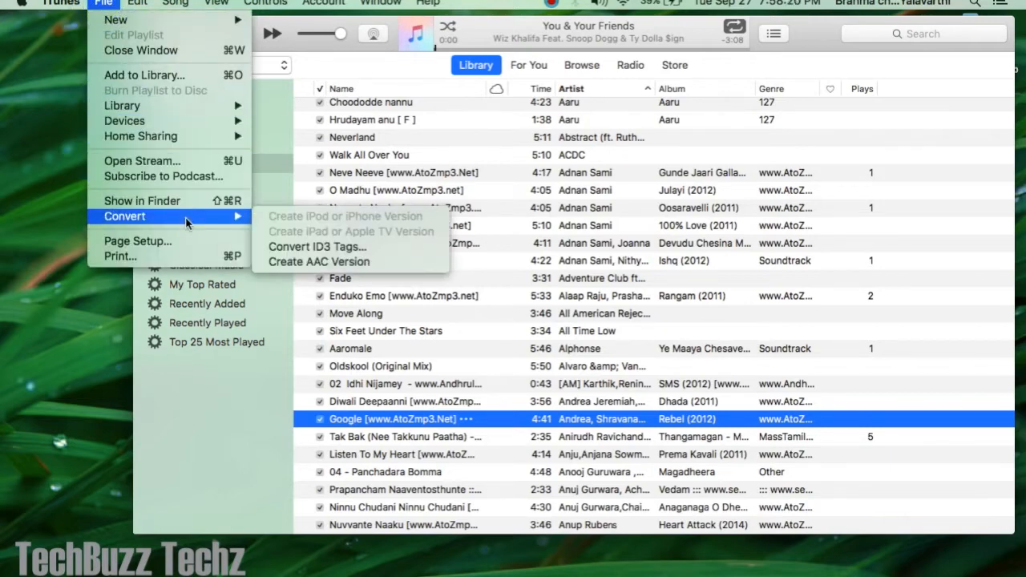
pyautogui.click(303, 269)
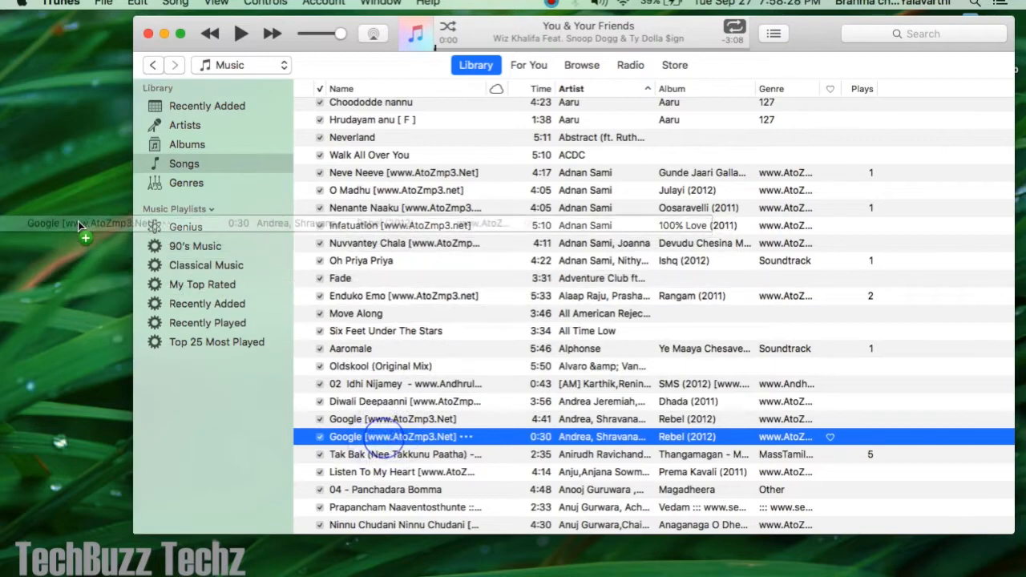
# Step: Drag the 0:30 copy to the desktop and change its extension to .m4r
pyautogui.moveTo(392, 436); pyautogui.dragTo(76, 212)
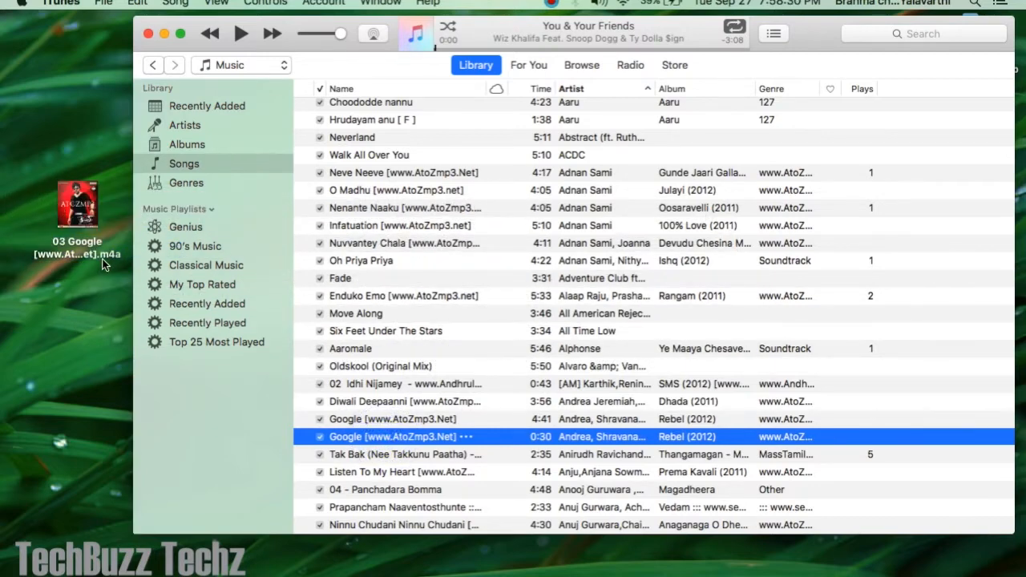
pyautogui.click(77, 252)
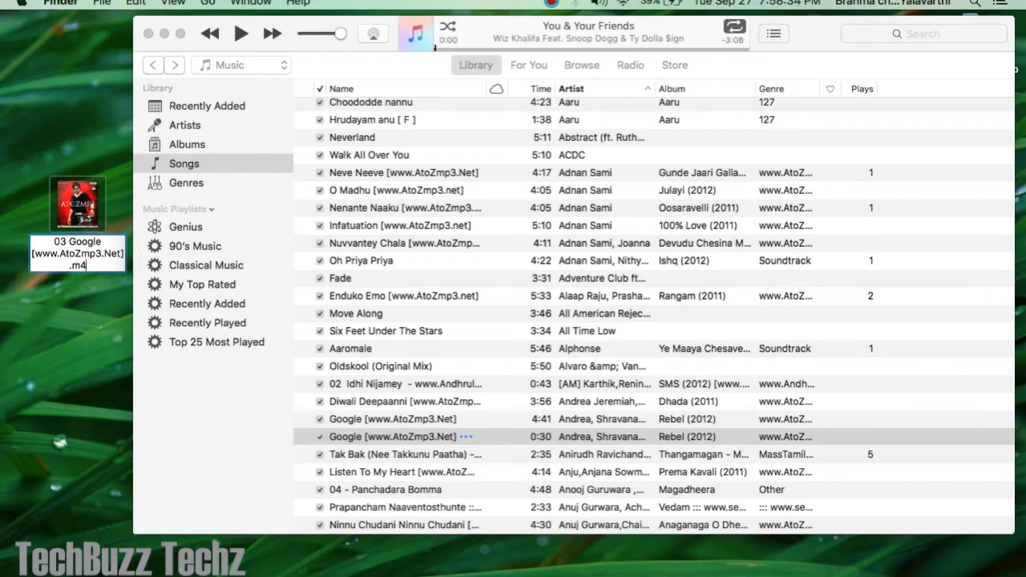
pyautogui.write('r')
pyautogui.press('Return')
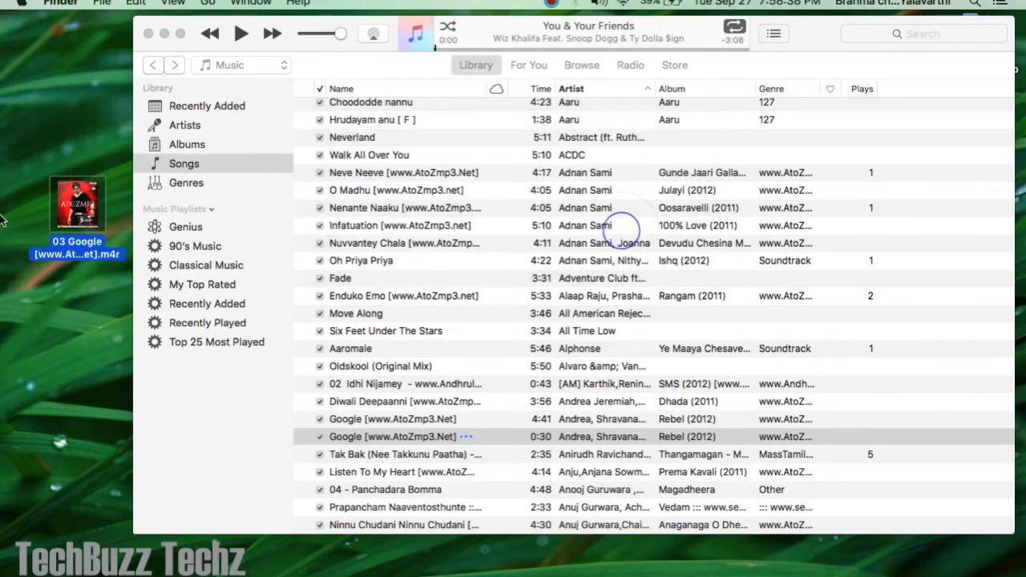
pyautogui.click(392, 436)
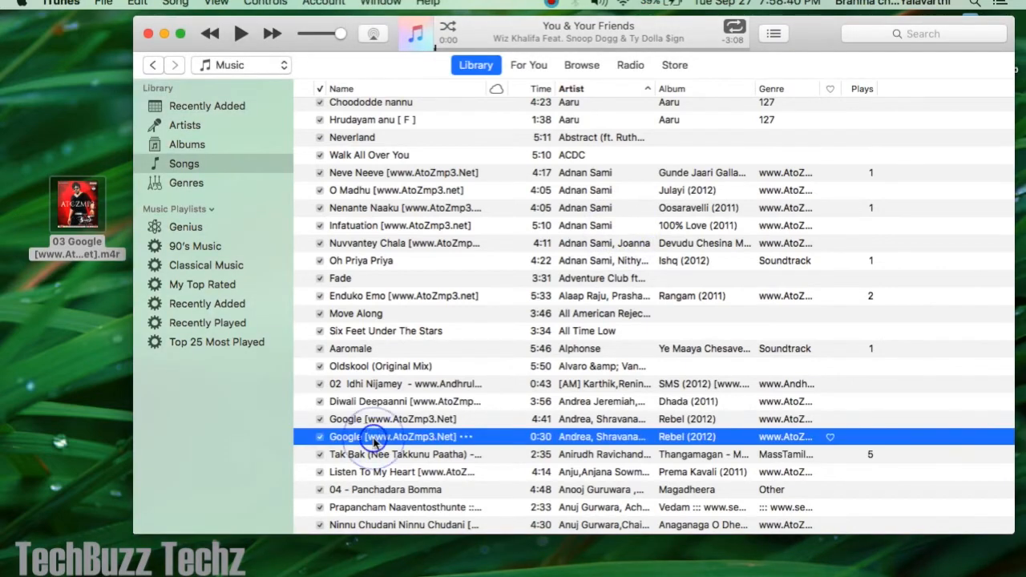
# Step: Delete the 0:30 Google duplicate from the iTunes Songs list
pyautogui.click(393, 454)
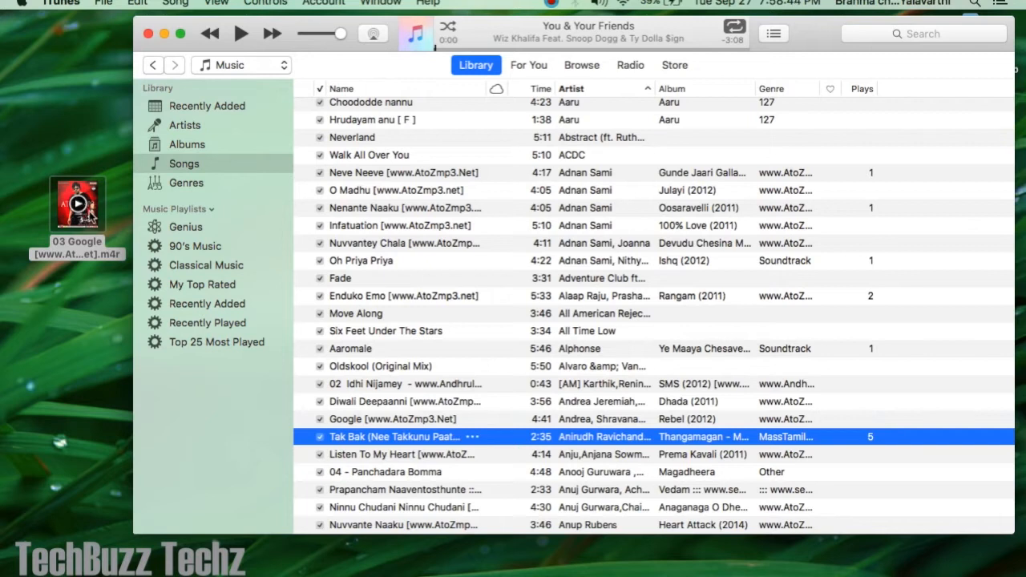
pyautogui.moveTo(367, 342)
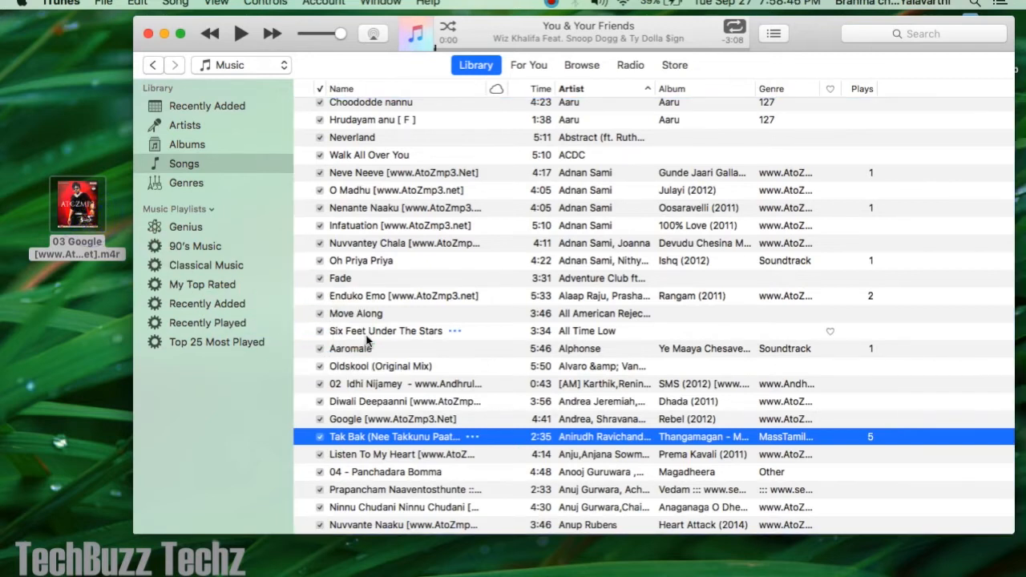
pyautogui.click(240, 65)
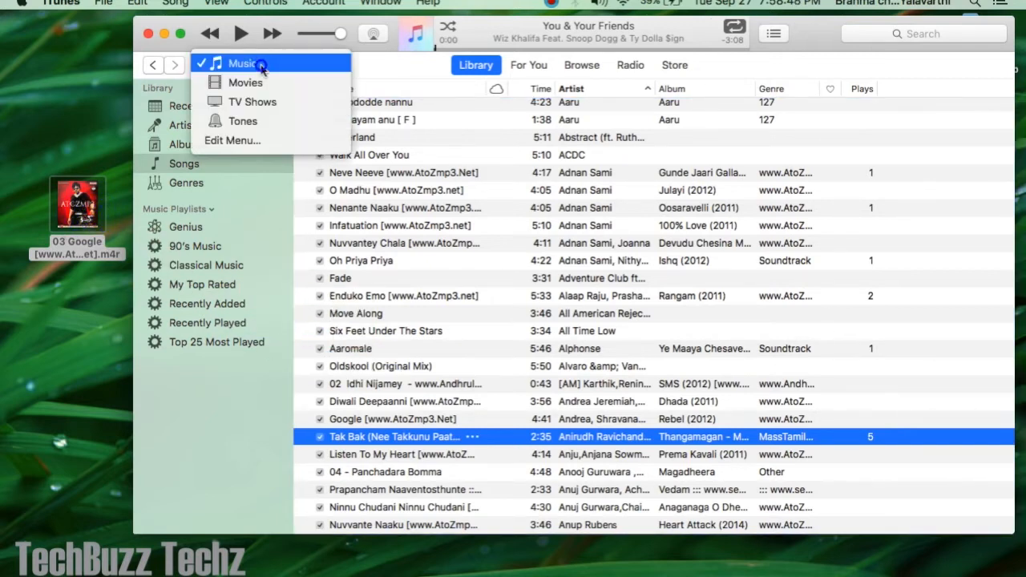
# Step: Switch the library to Tones and confirm Tones is ticked in Edit Menu
pyautogui.click(242, 121)
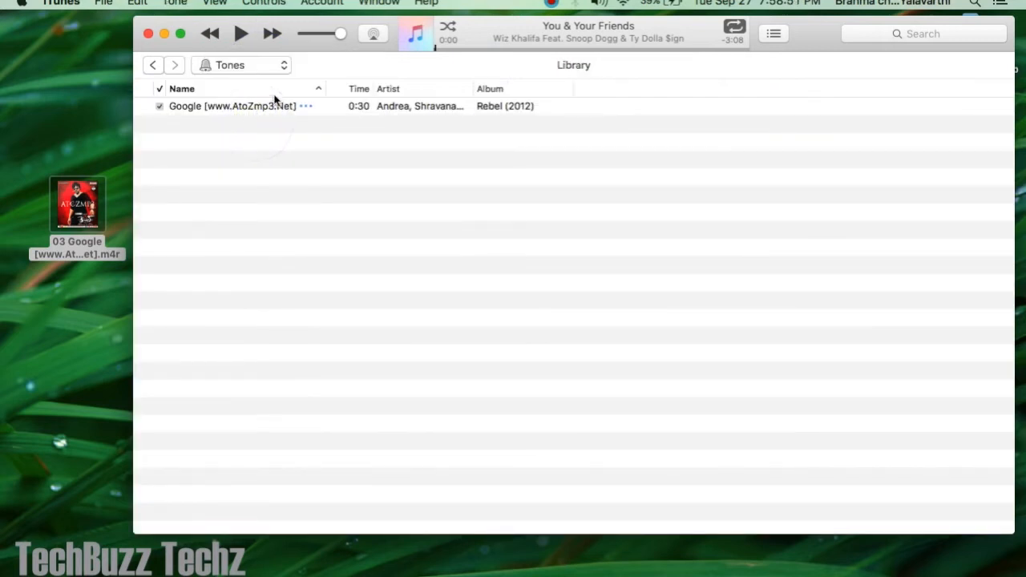
pyautogui.click(241, 65)
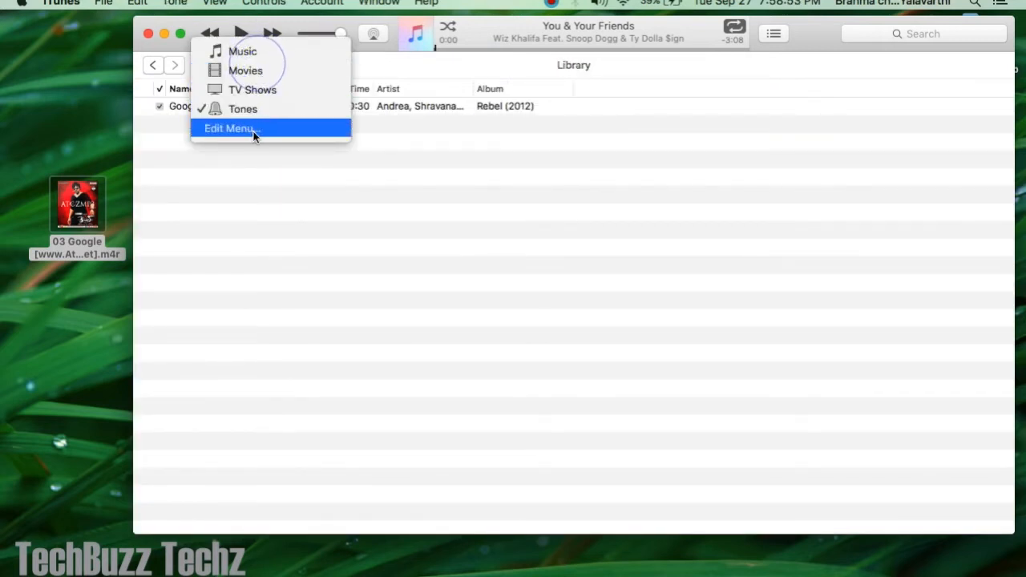
pyautogui.click(229, 128)
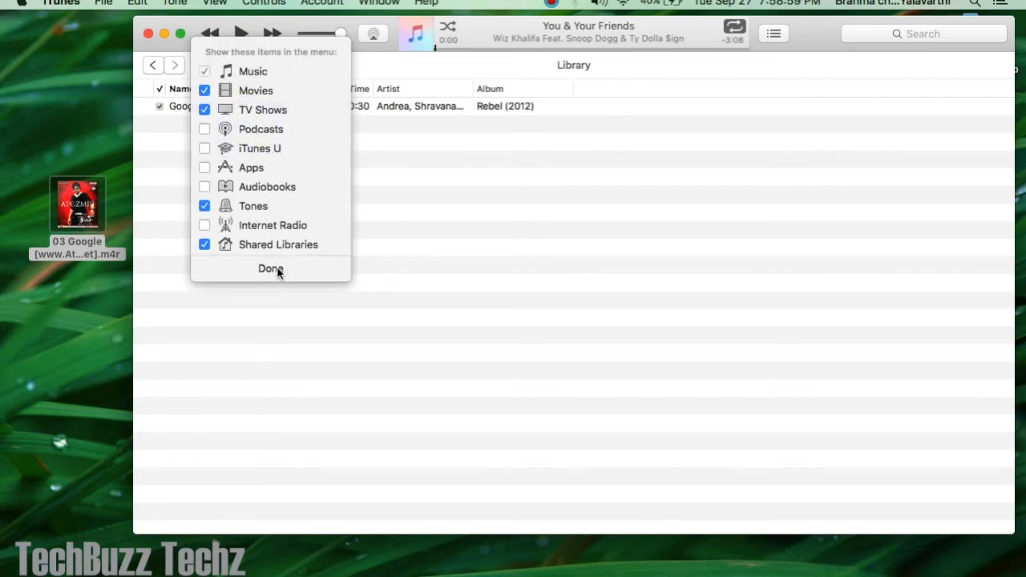
pyautogui.click(271, 267)
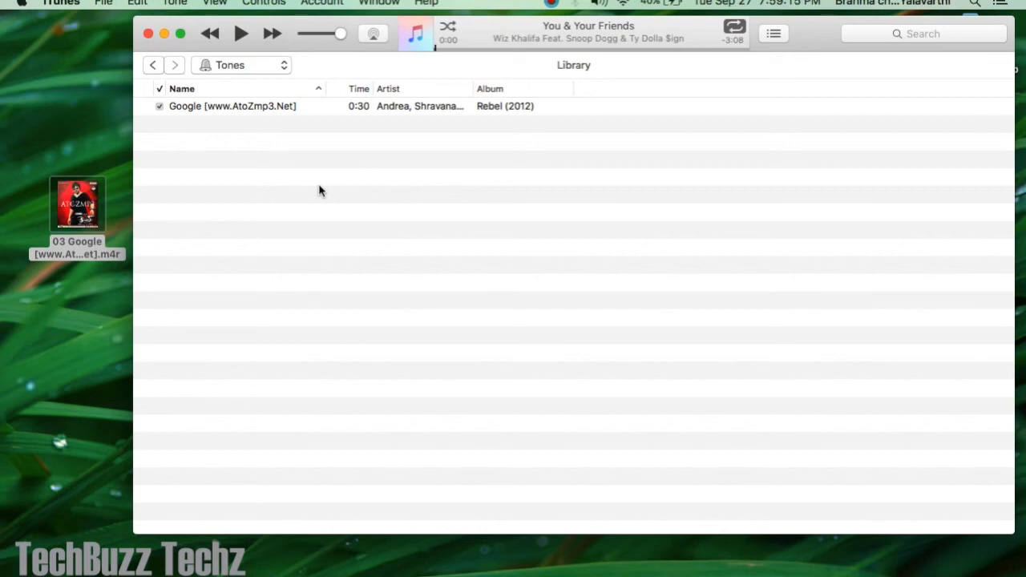
pyautogui.moveTo(525, 65)
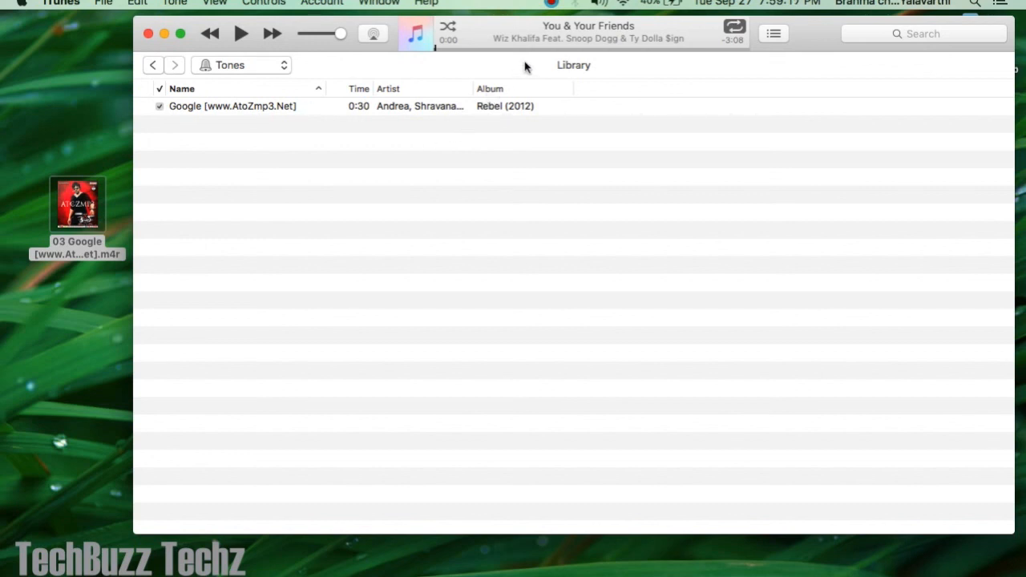